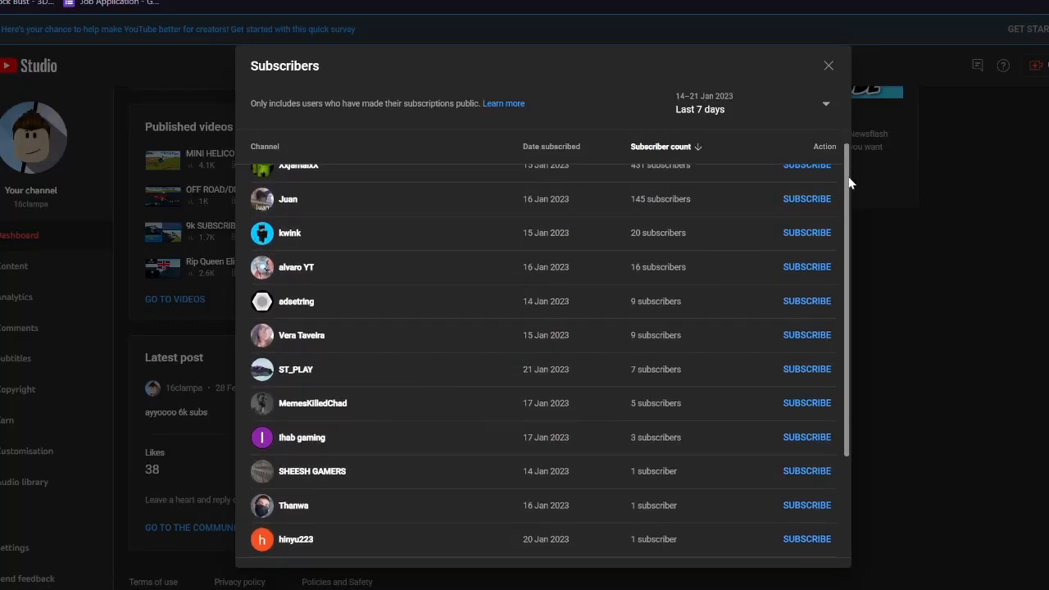
# Zoom the view out to frame the grey elevator build and dark load block on the runway
pyautogui.scroll(-3)
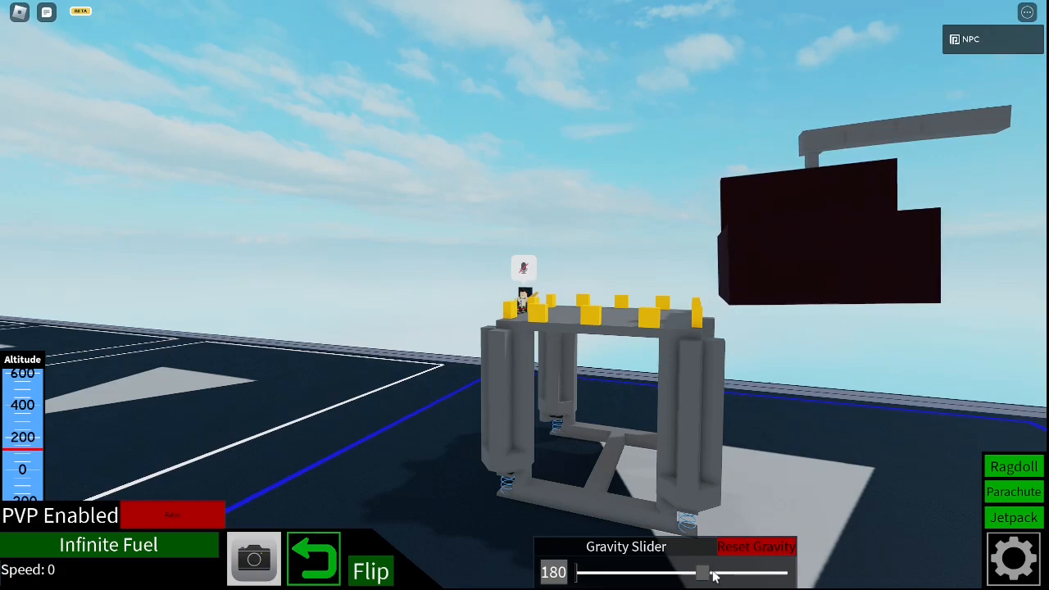
# Drag the Gravity Slider down to 0 so the load settles, then back up to 180
pyautogui.moveTo(705, 573); pyautogui.dragTo(577, 574)
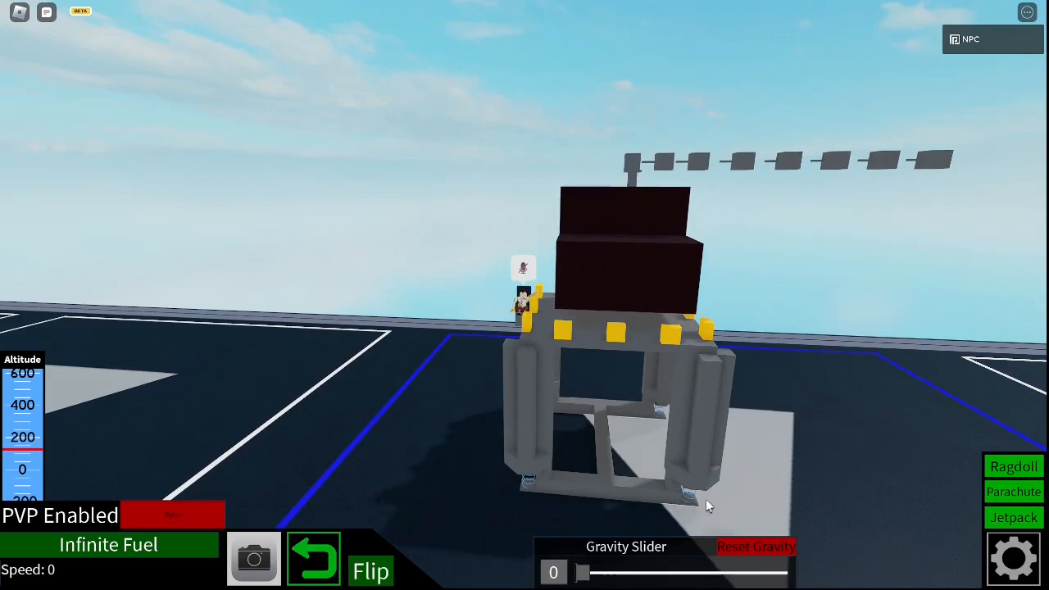
pyautogui.moveTo(582, 571); pyautogui.dragTo(705, 572)
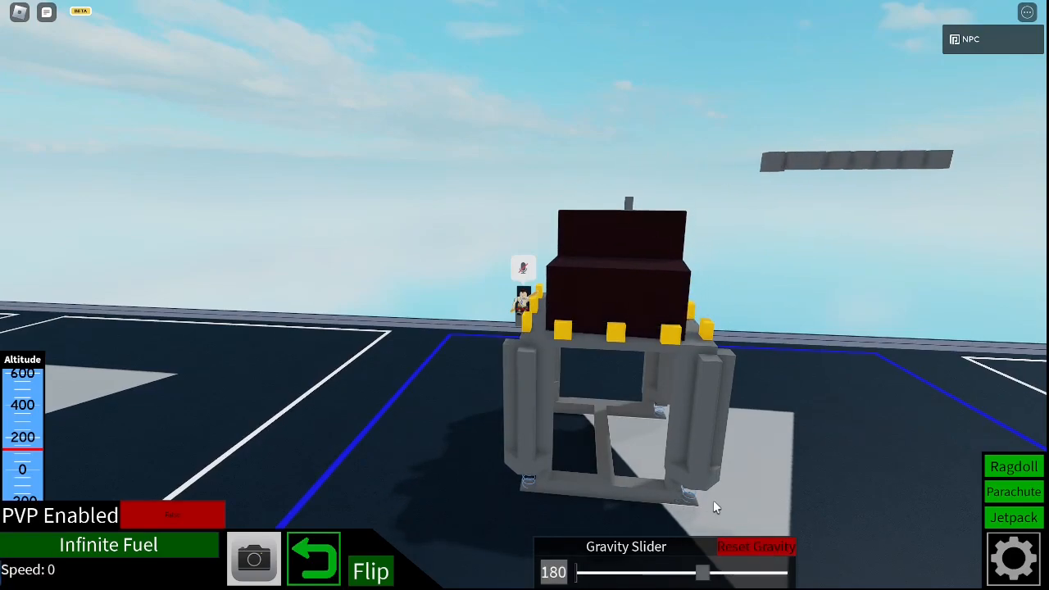